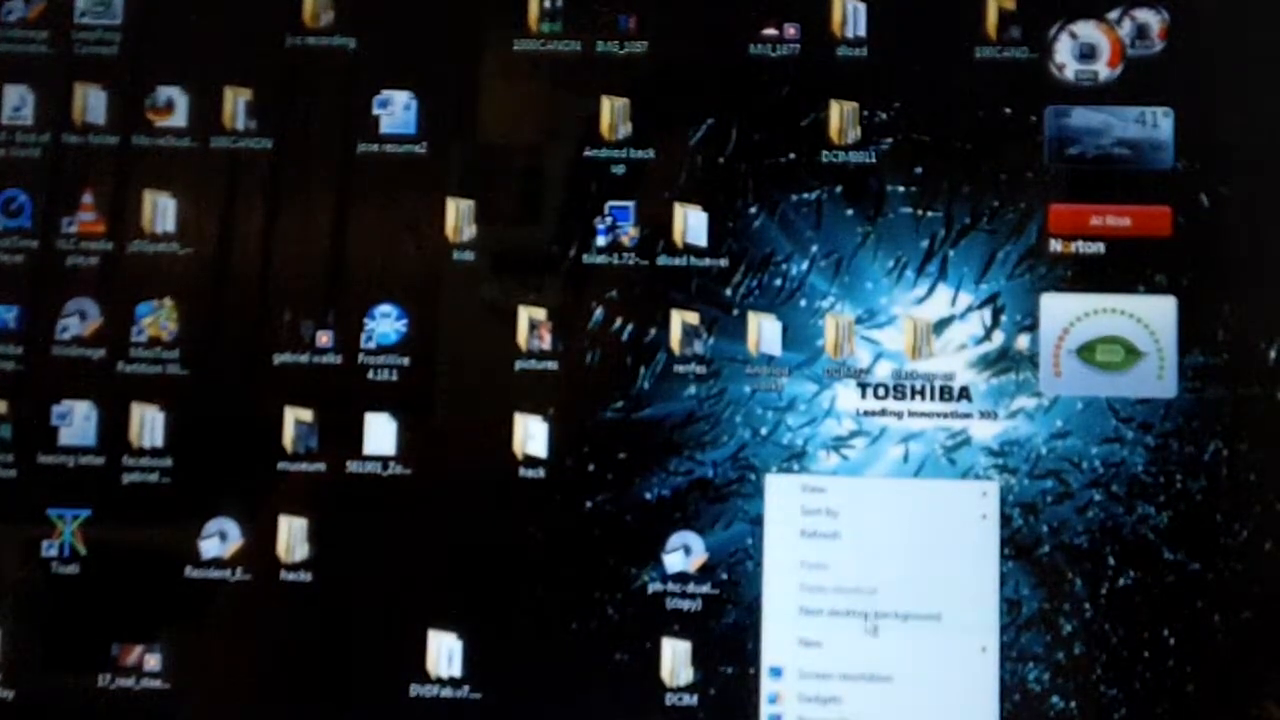
Step: Create a new folder on the desktop to hold the N64 ROM
left_click(810, 642)
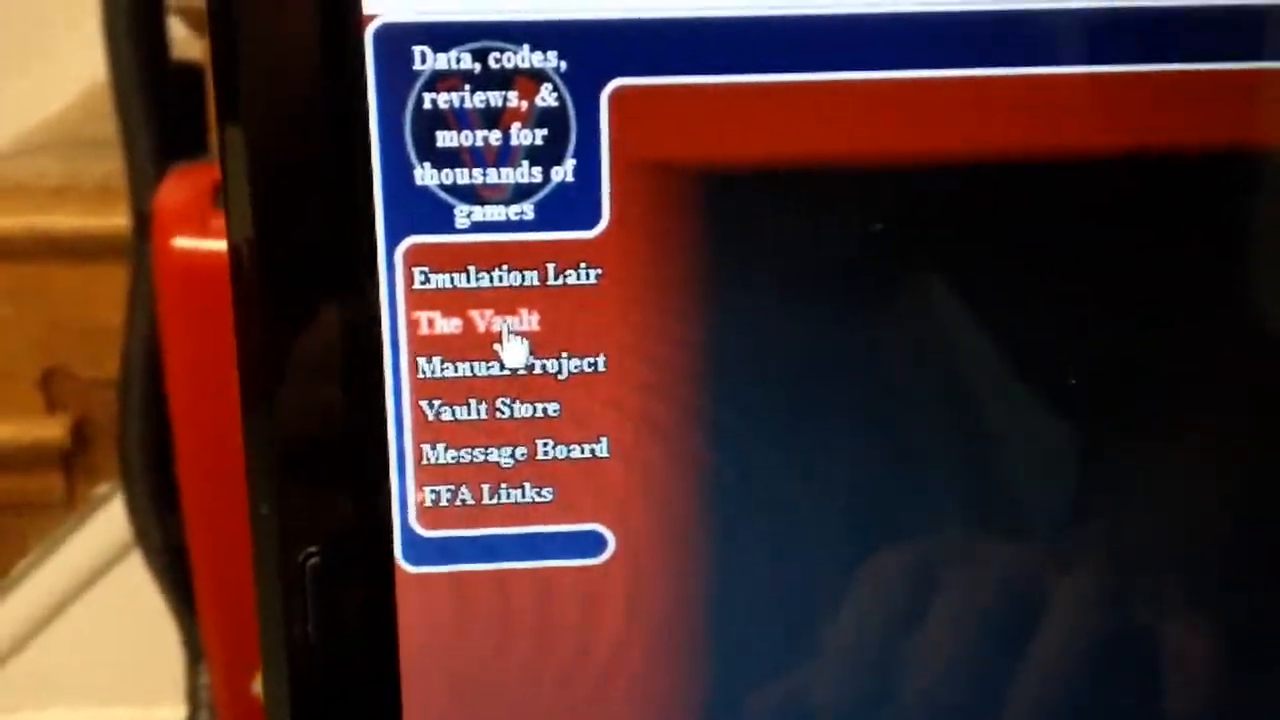
Step: Browse The Vault's Nintendo 64 games to reach Super Mario 64
left_click(478, 320)
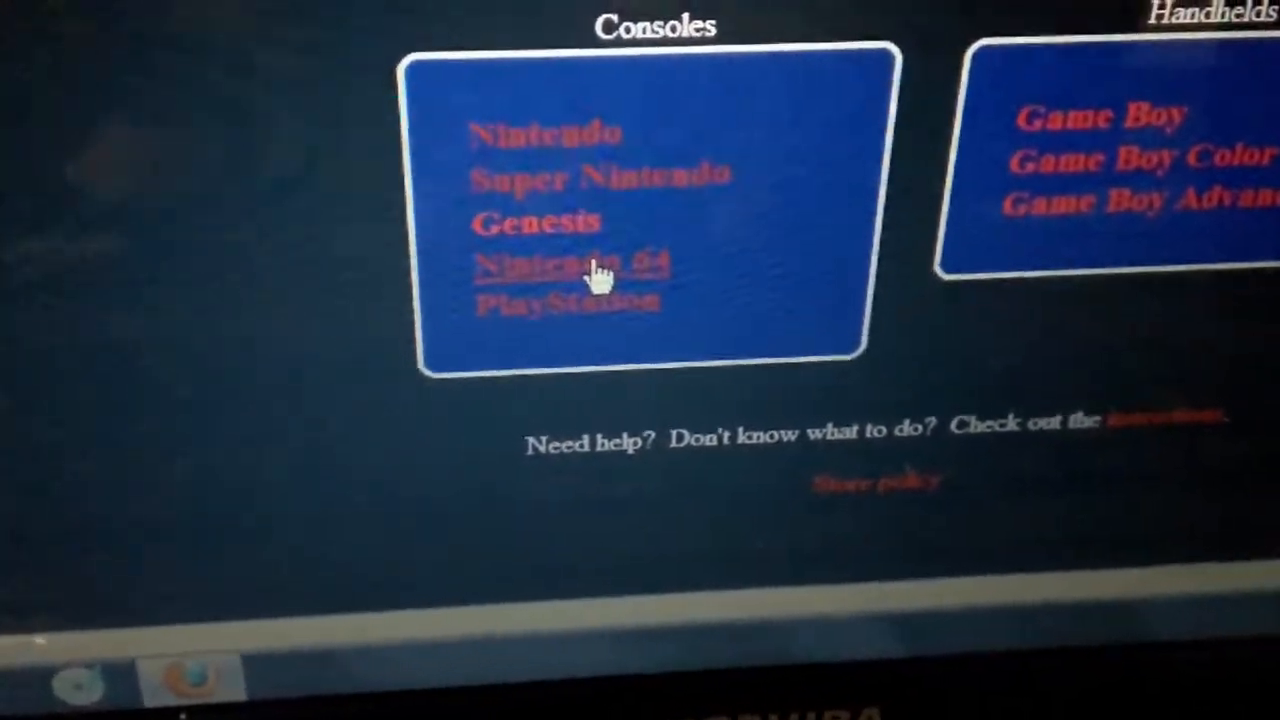
left_click(570, 264)
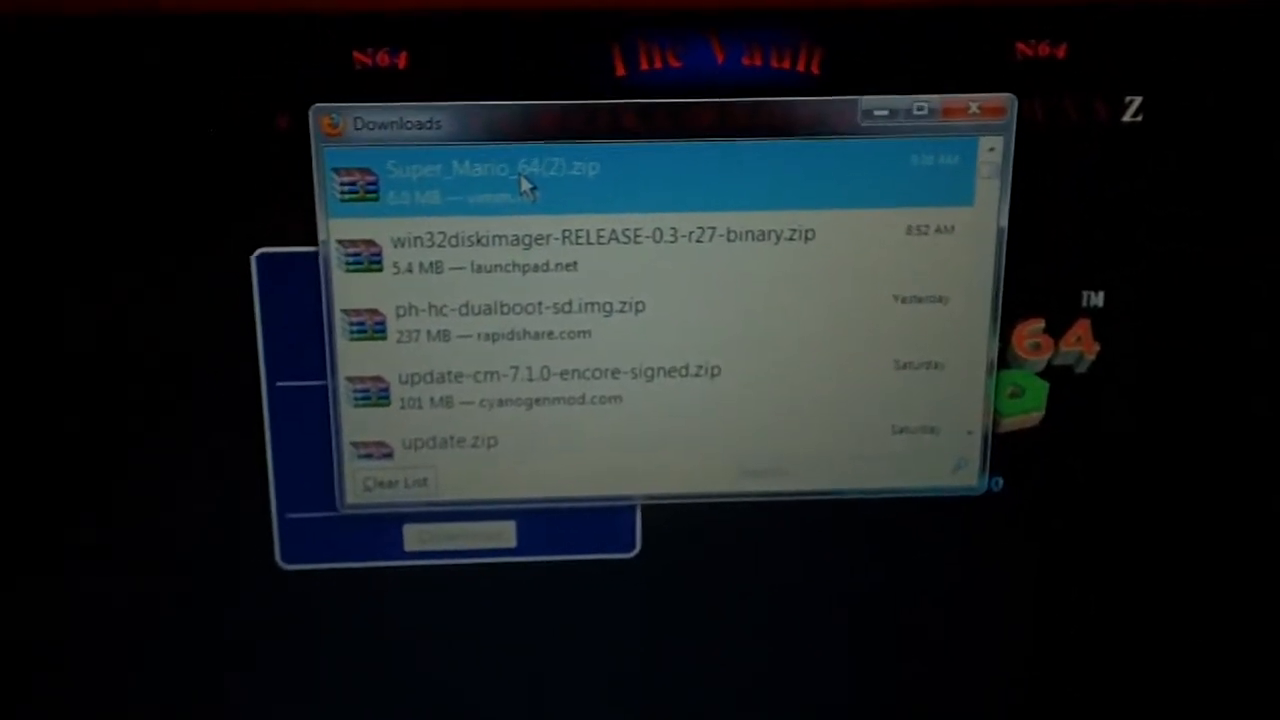
Step: Extract the Super Mario 64 Z64 file from the downloaded zip to the desktop ROM folder
double_click(490, 176)
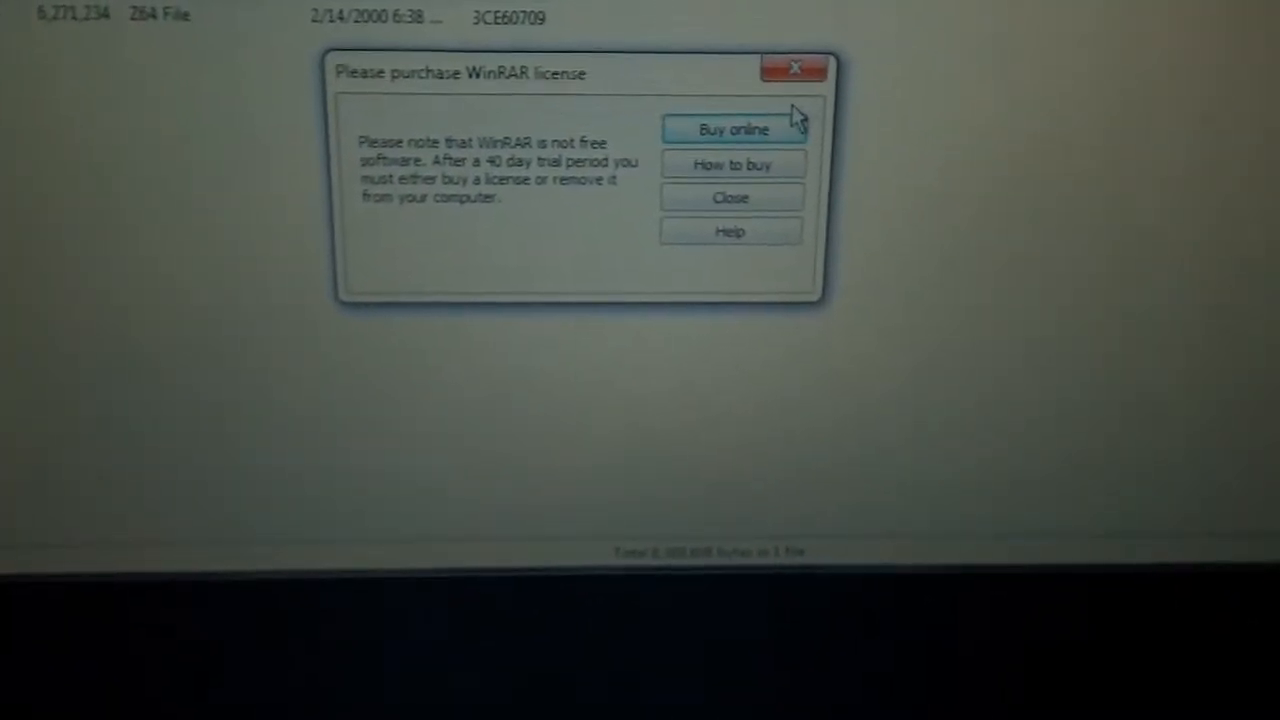
left_click(730, 198)
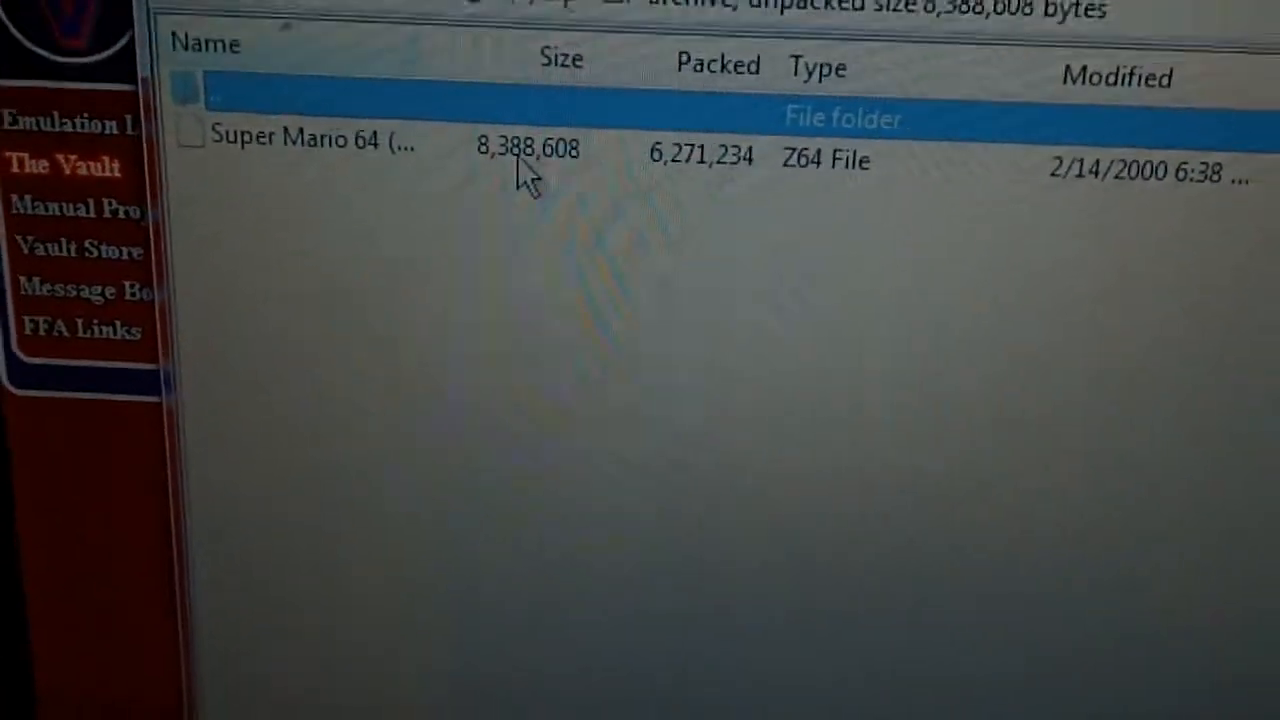
right_click(528, 148)
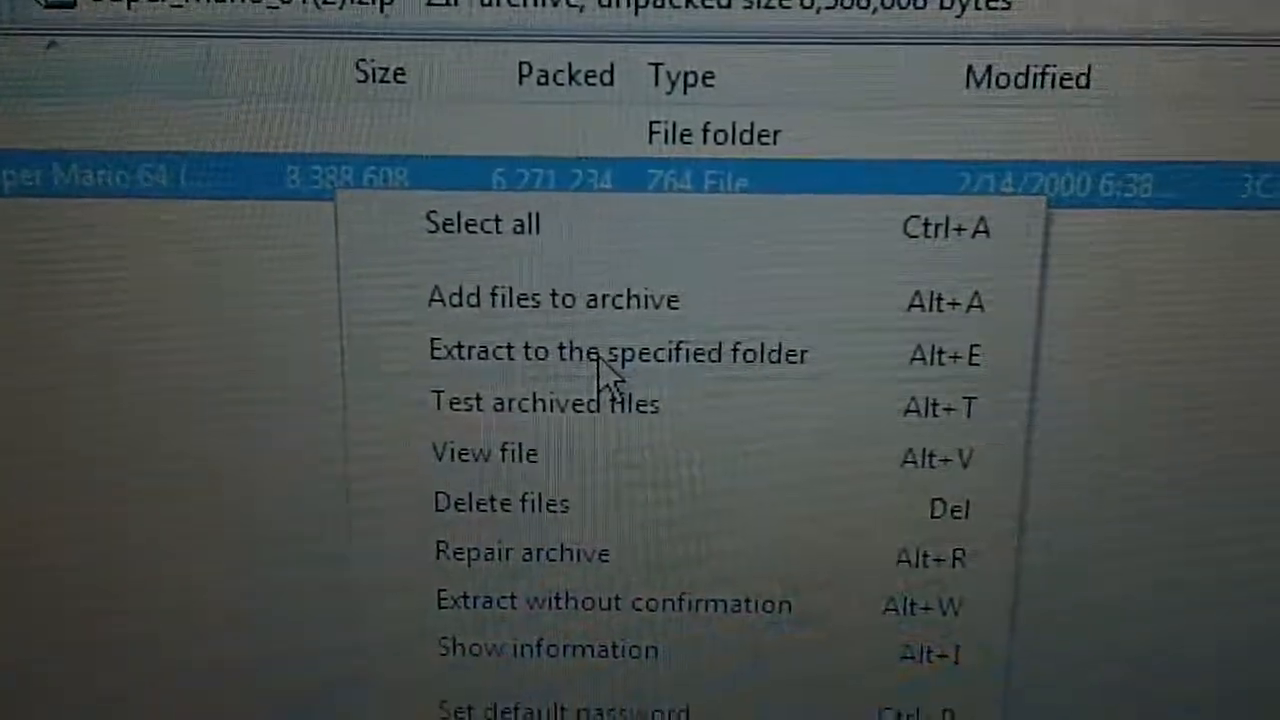
left_click(616, 352)
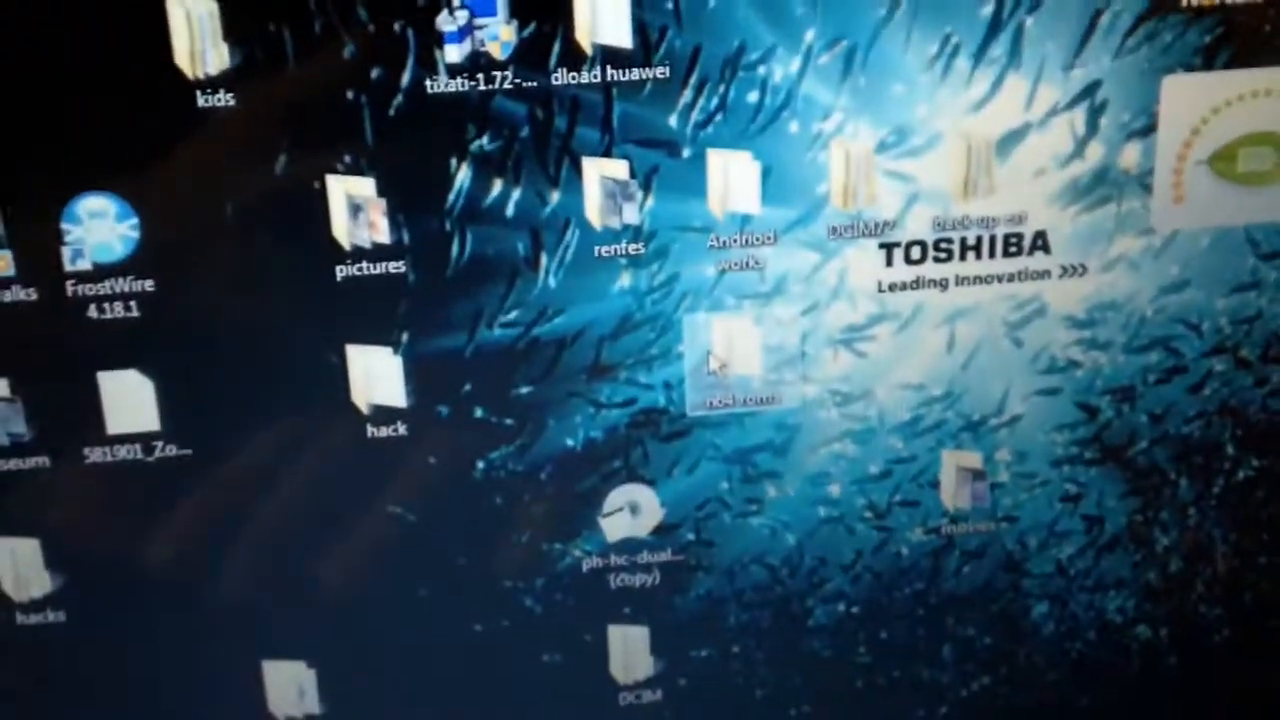
Step: Open the desktop folder holding the extracted Super Mario 64 ROM
double_click(740, 370)
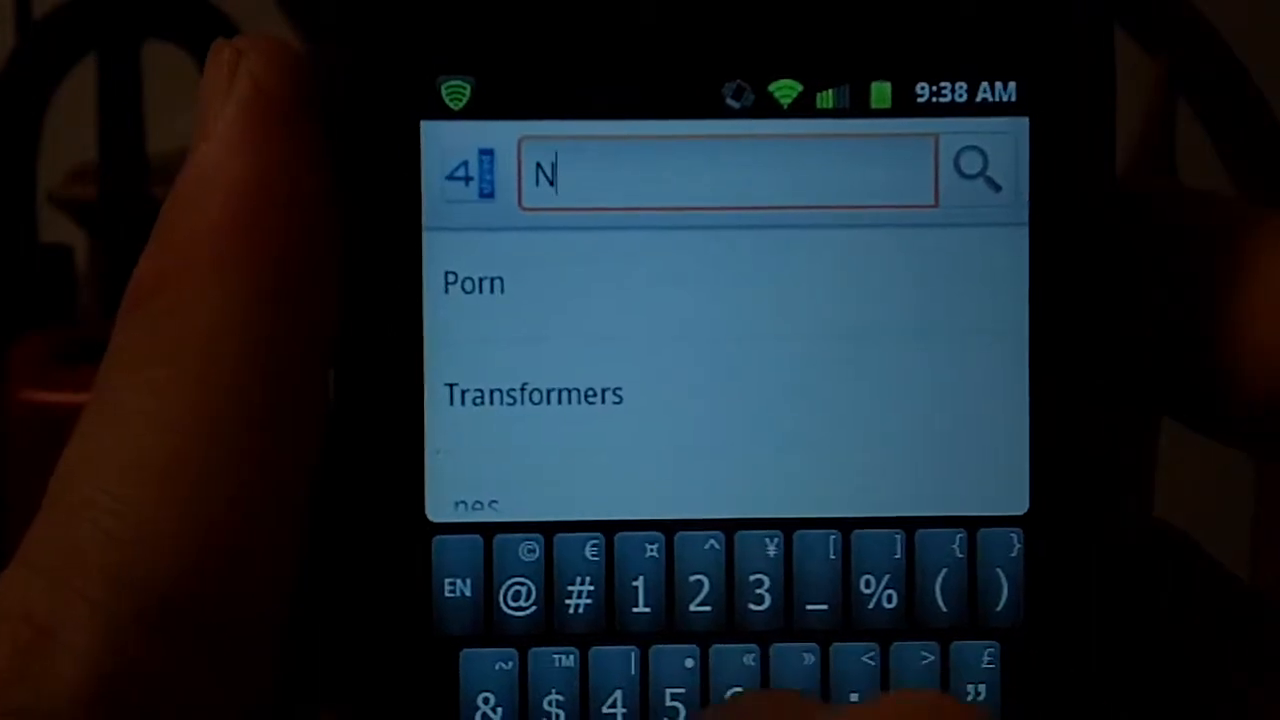
Step: Search 4shared on the phone for 'N64 apk'
type("64")
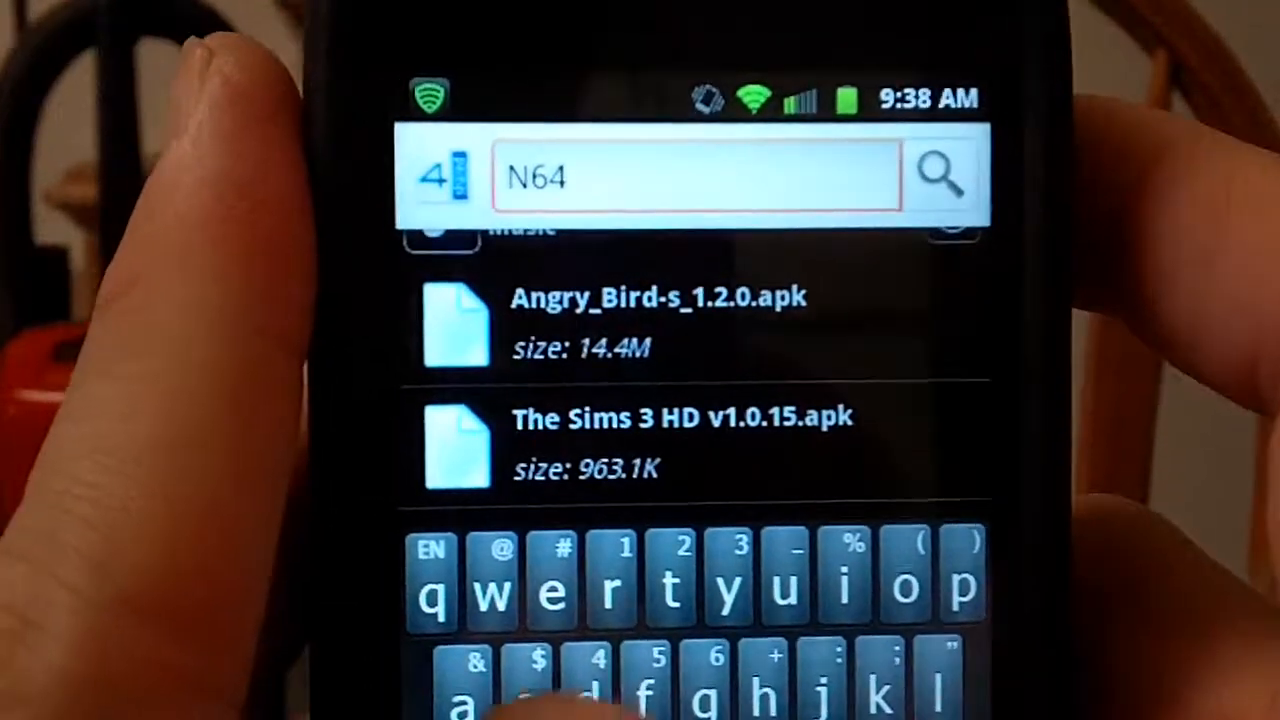
type("apk")
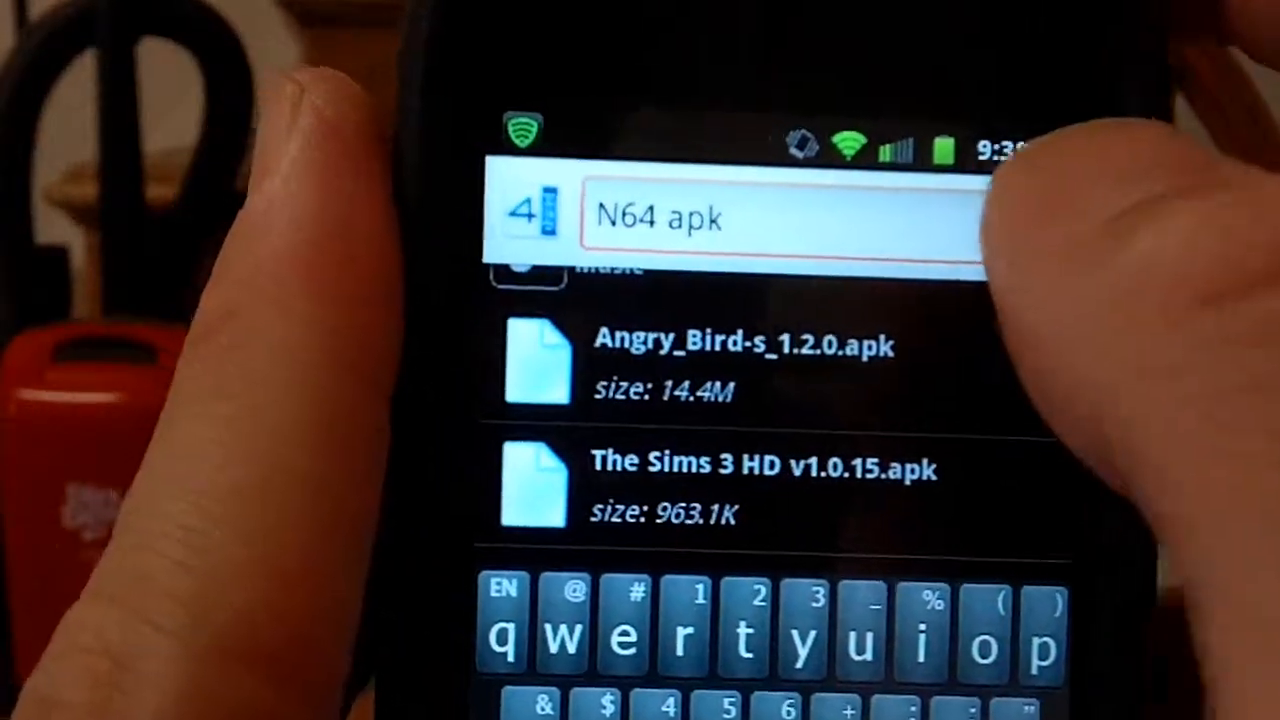
key("Enter")
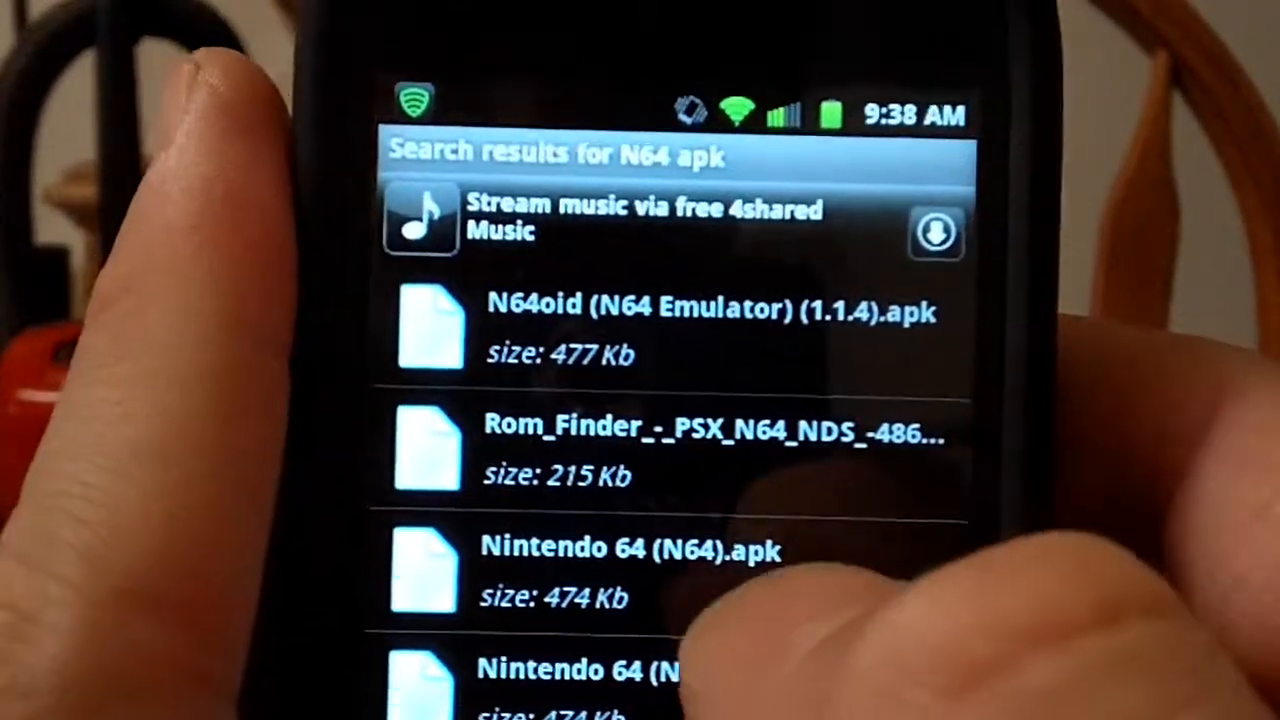
Step: Download N64oid (N64 Emulator) 1.1.4 apk and confirm its install
left_click(600, 560)
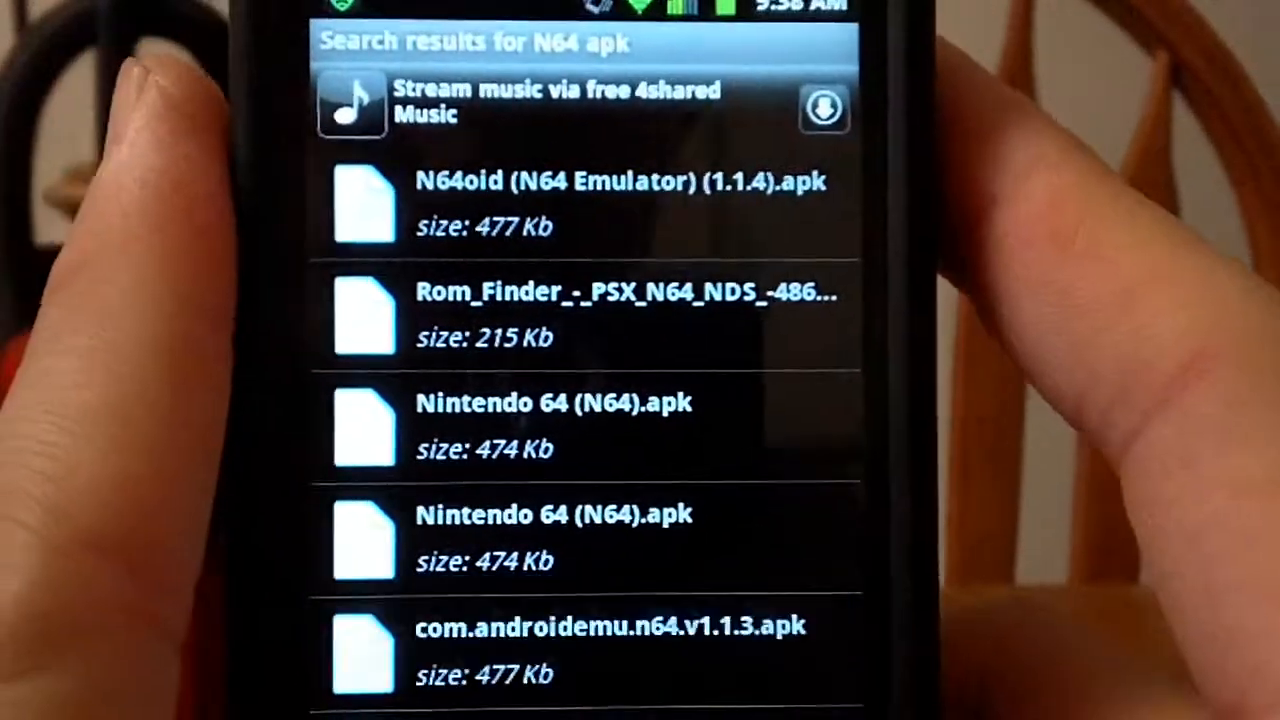
scroll("down", 3)
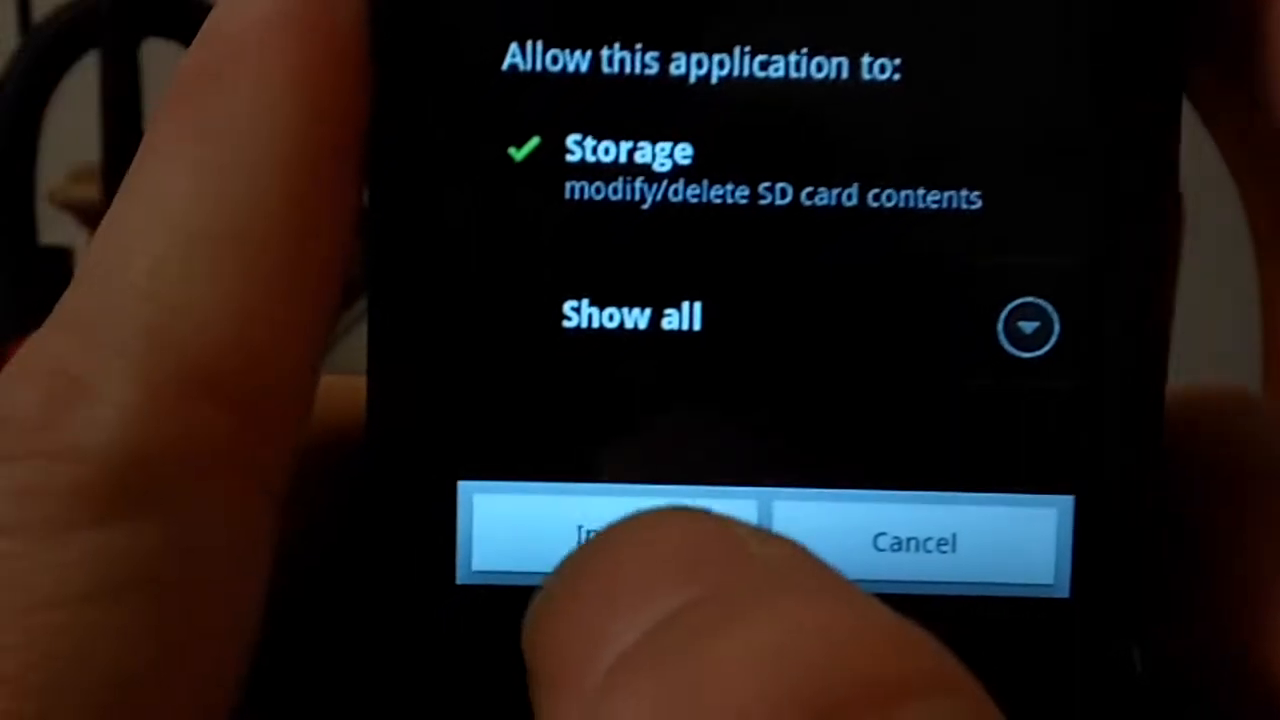
left_click(620, 544)
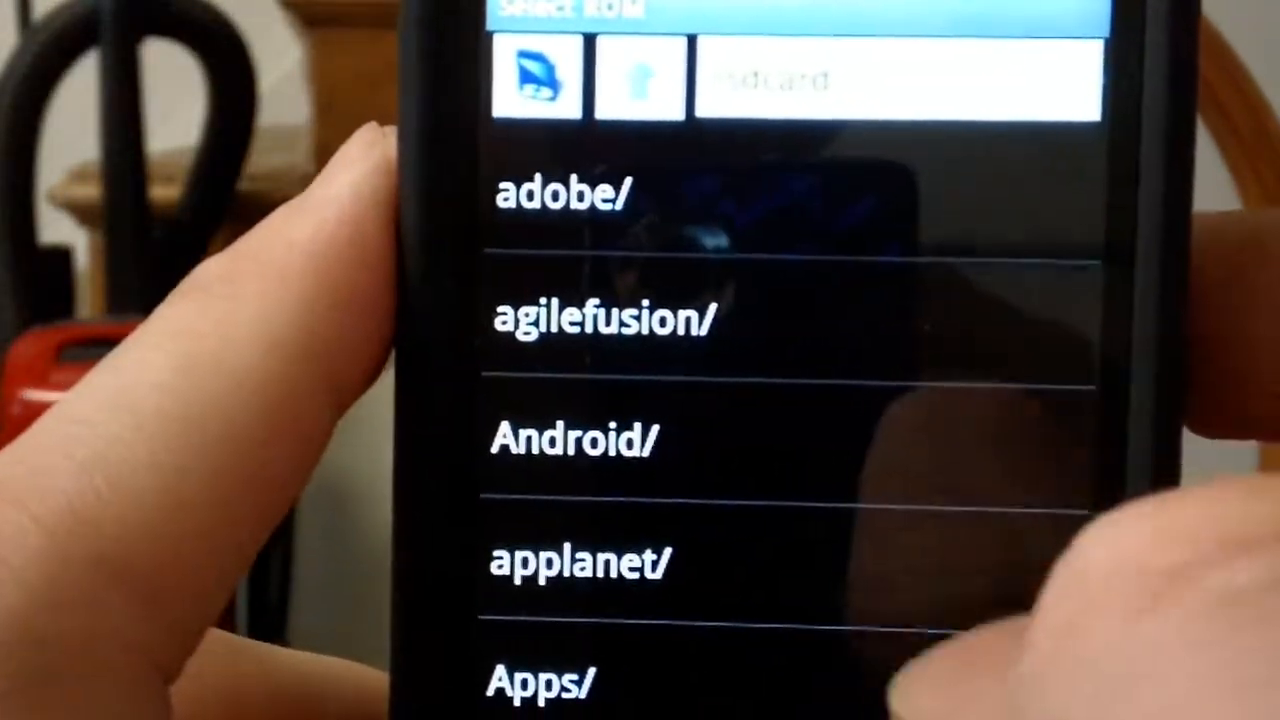
Step: Scroll through N64oid's /sdcard folder list looking for a ROM
scroll("down", 3)
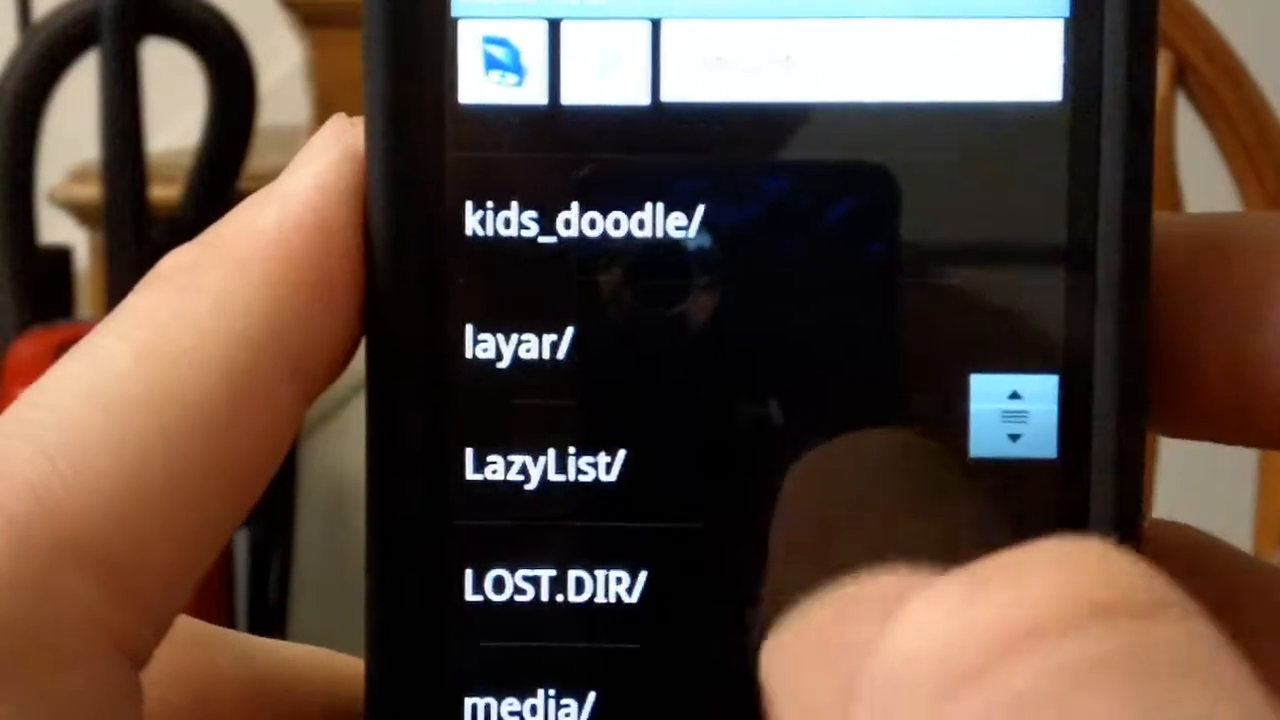
scroll("down", 3)
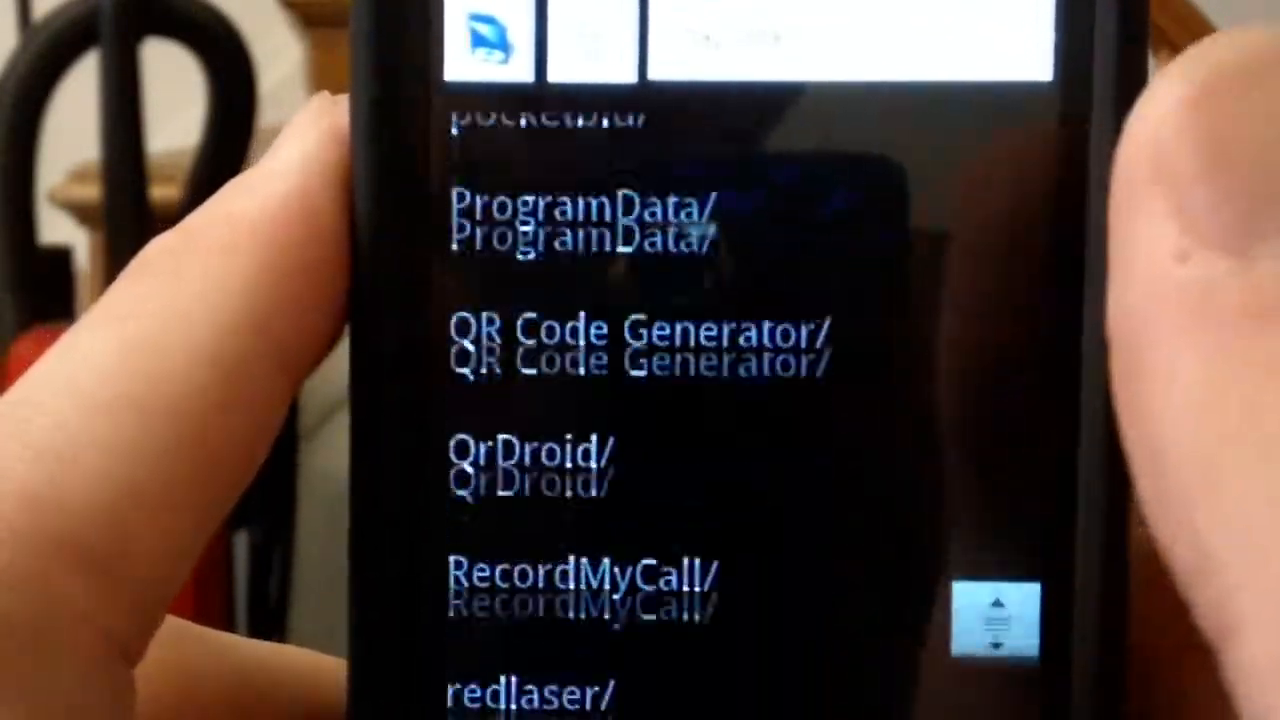
scroll("down", 3)
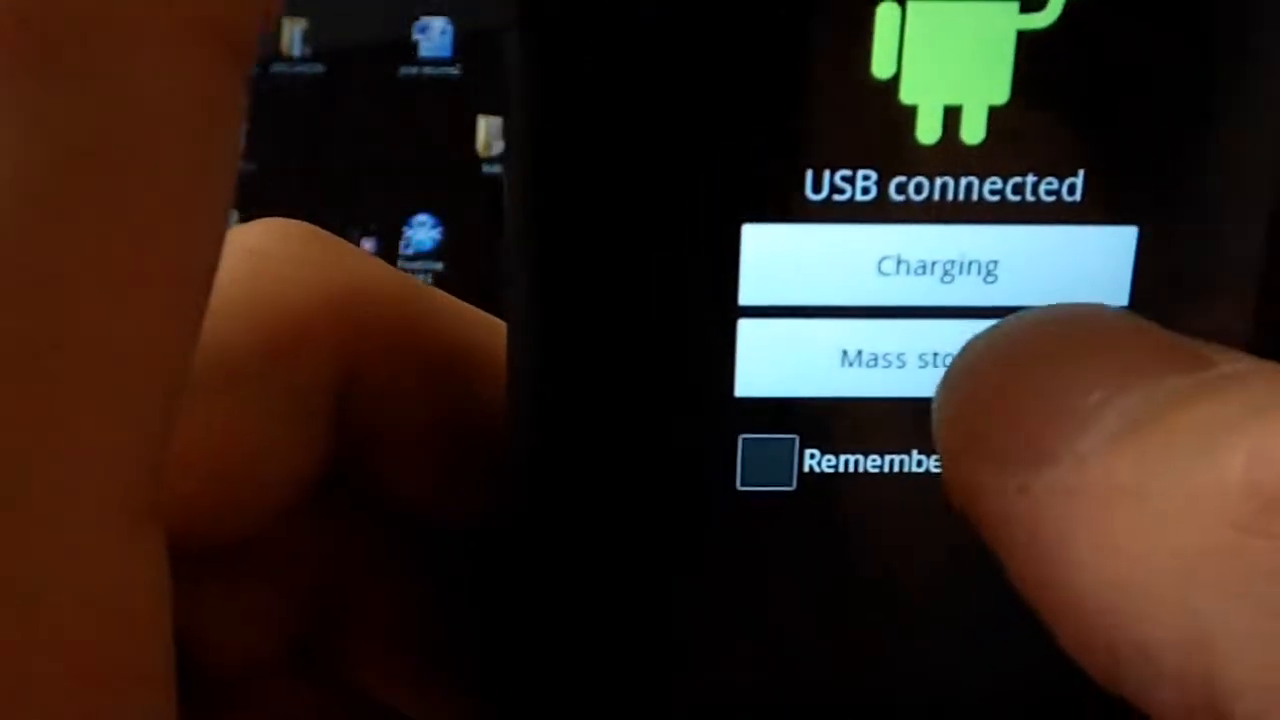
Step: Choose Mass storage and turn on USB storage so the SD card is shared
left_click(936, 358)
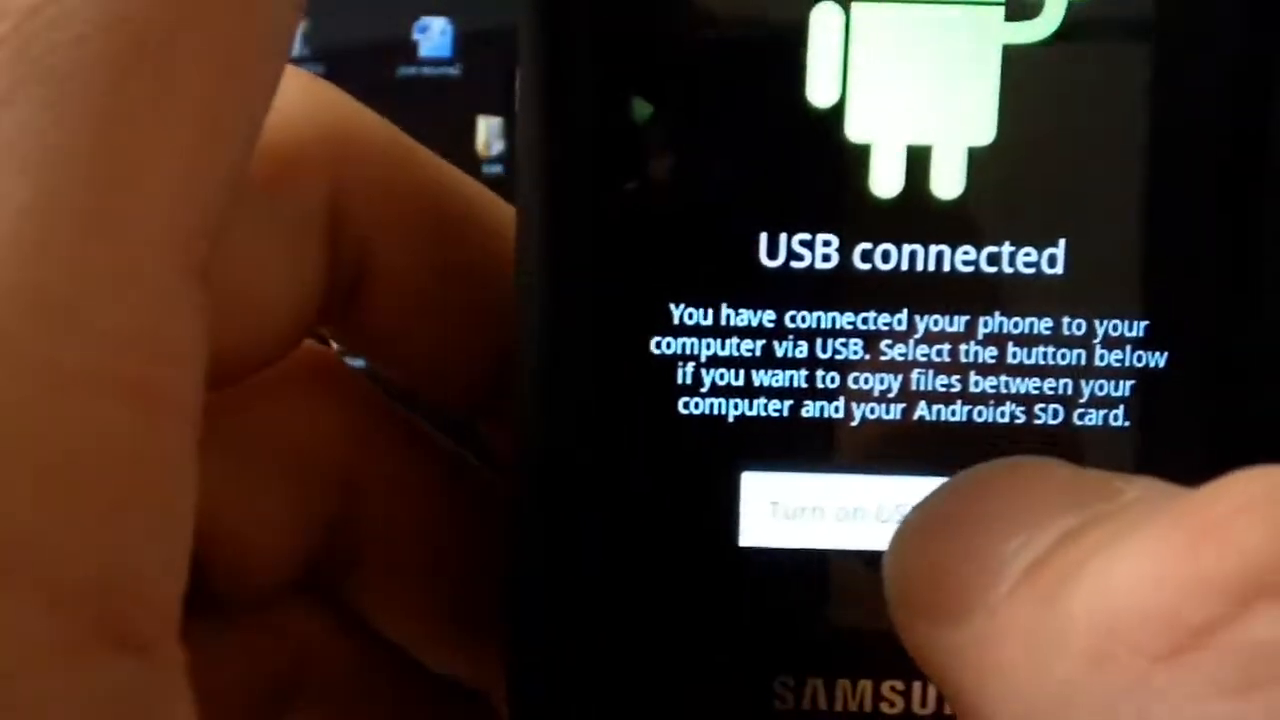
left_click(840, 516)
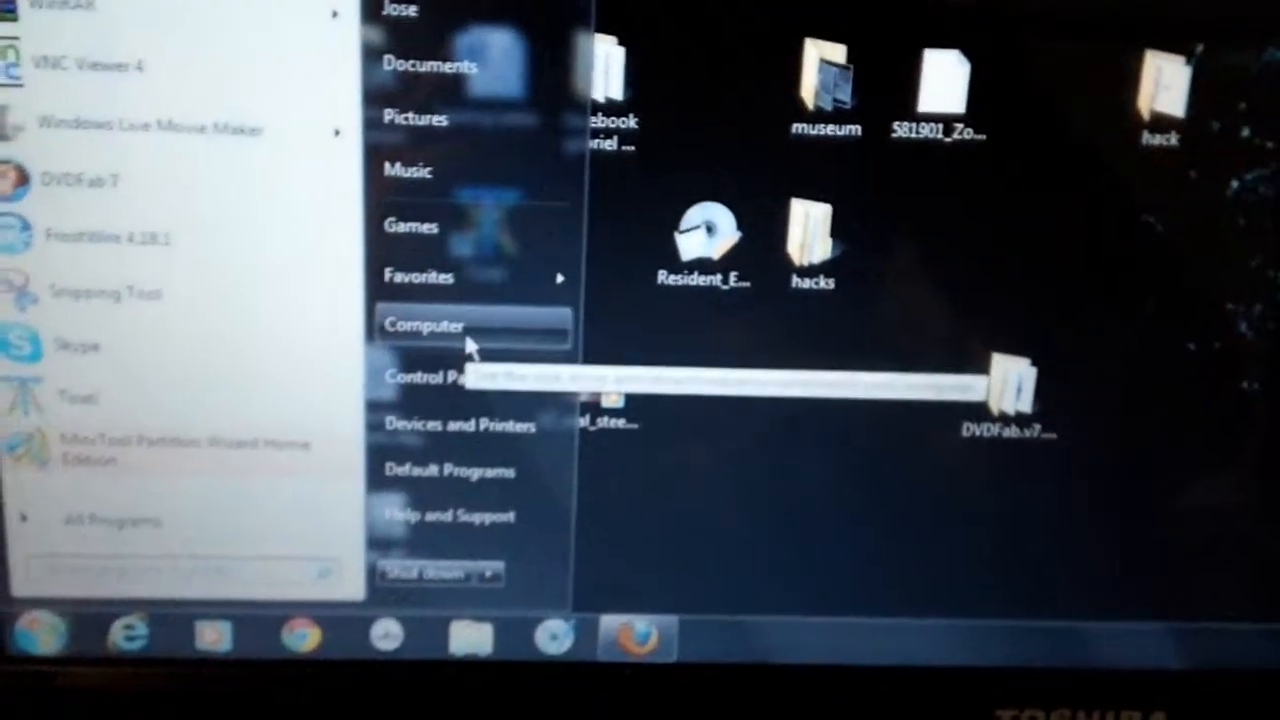
Step: From Computer, open the phone's SD card as Removable Disk (F:)
left_click(424, 324)
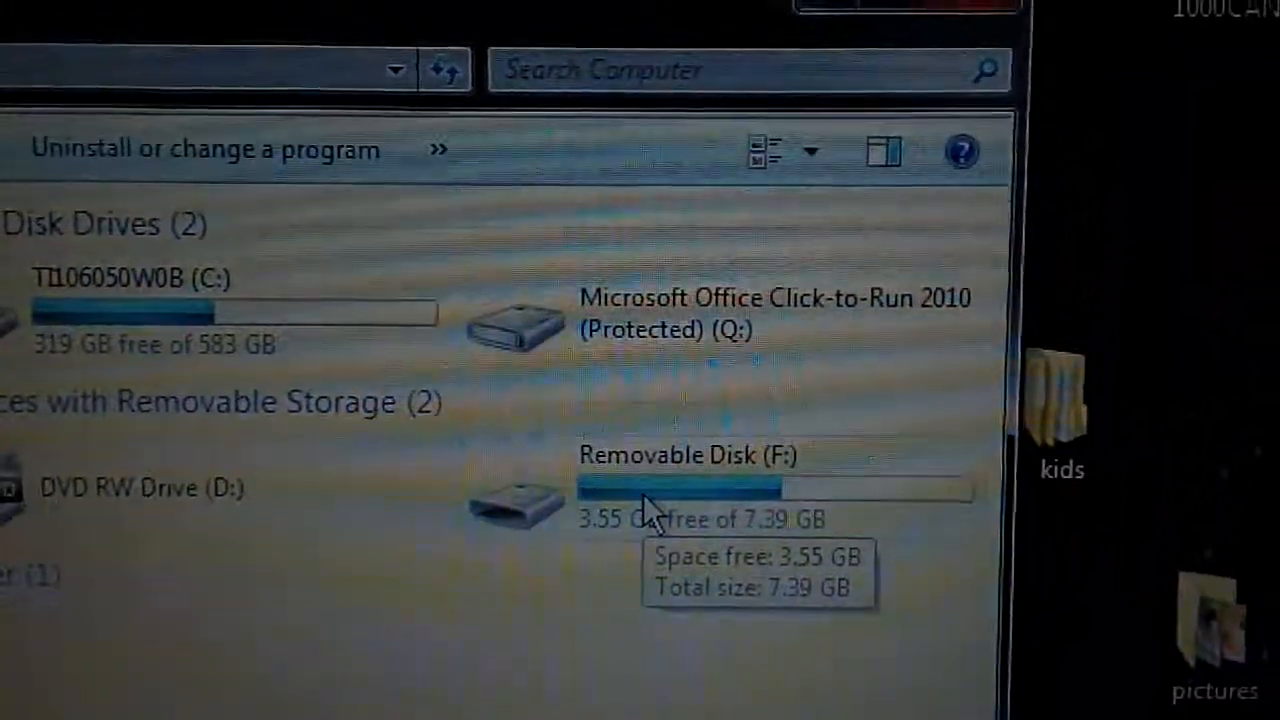
double_click(680, 456)
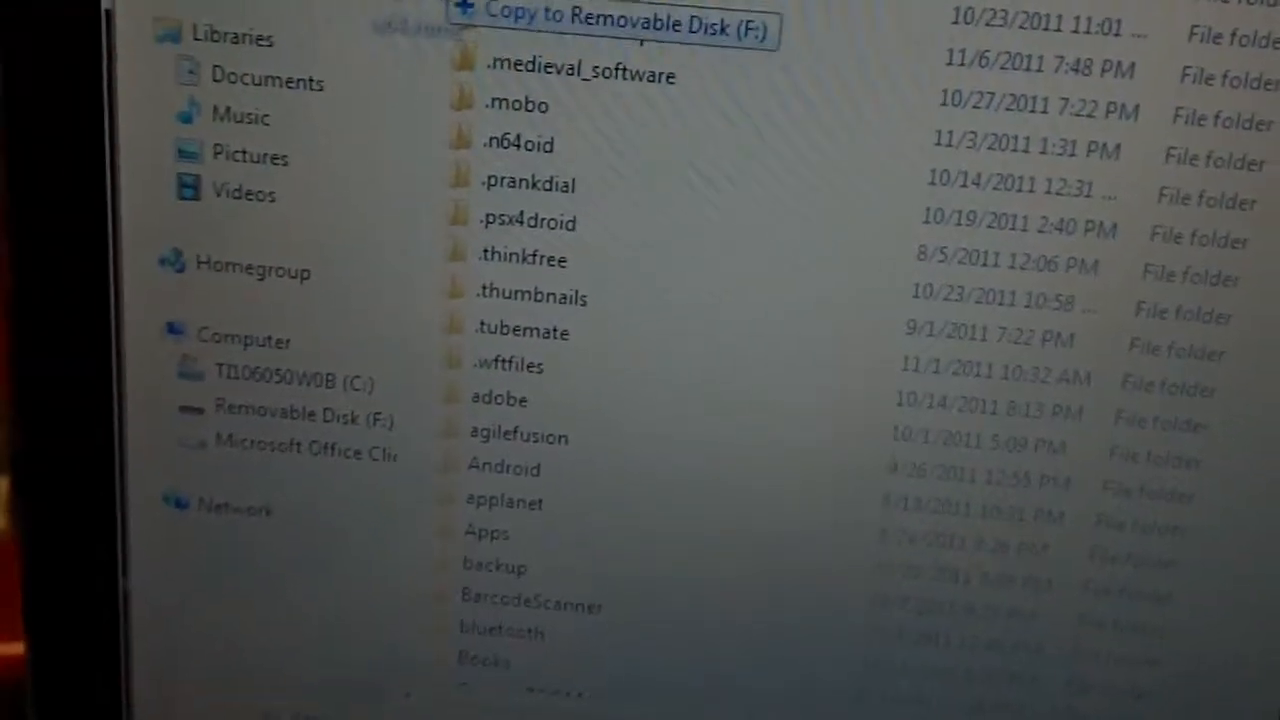
Step: Copy the n64 roms folder onto Removable Disk (F:) and open it there
left_click(610, 24)
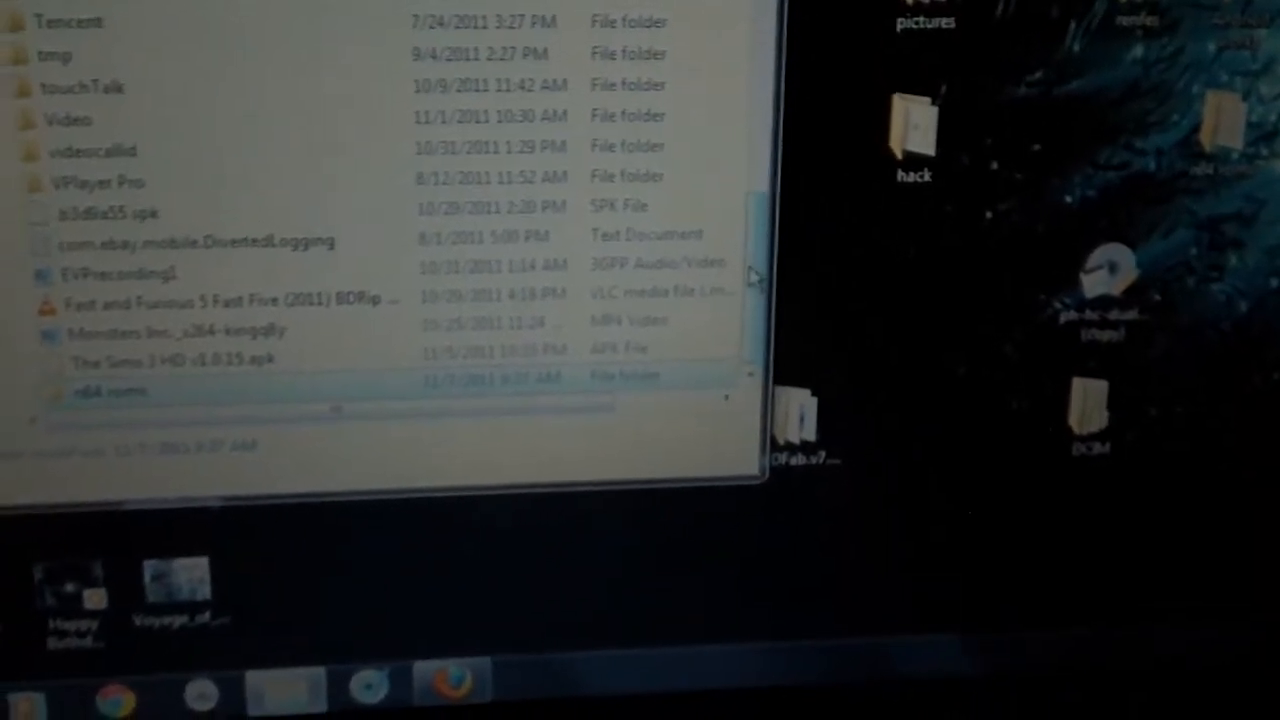
double_click(110, 388)
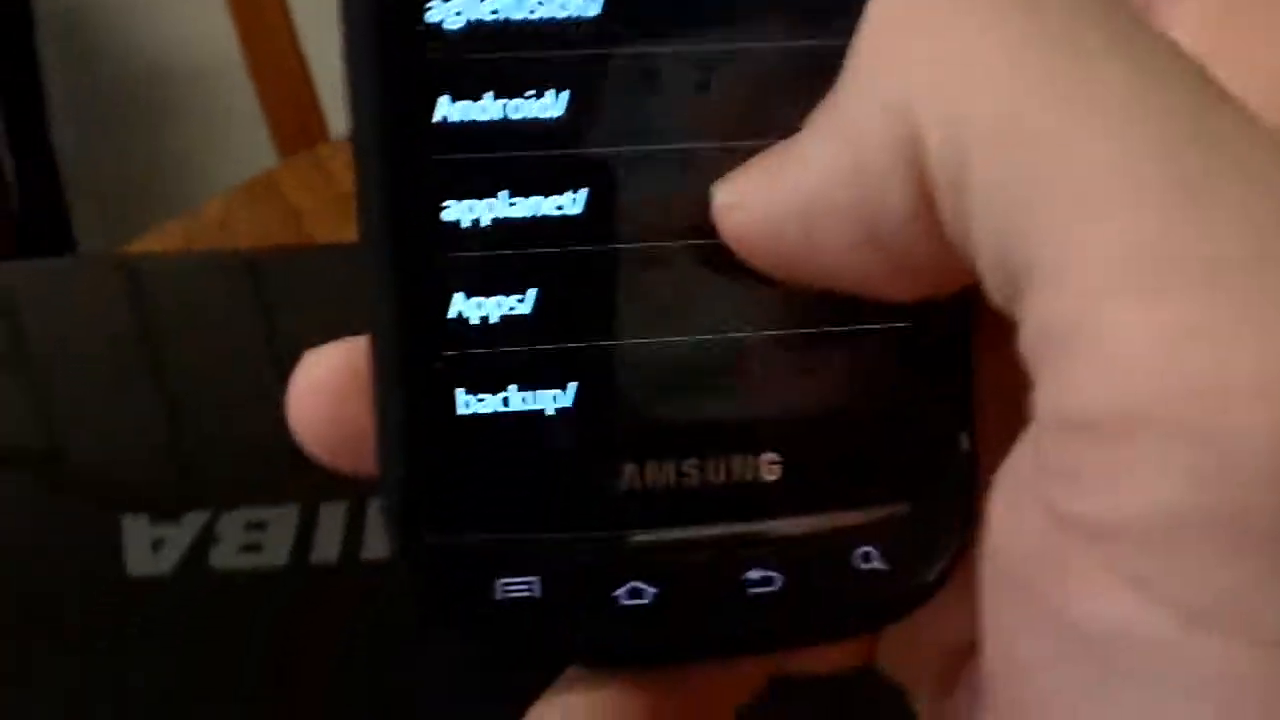
Step: Browse /sdcard to the 'n64 roms' folder and launch 'Super Mario 64 (U) [!].z64'
scroll("down", 3)
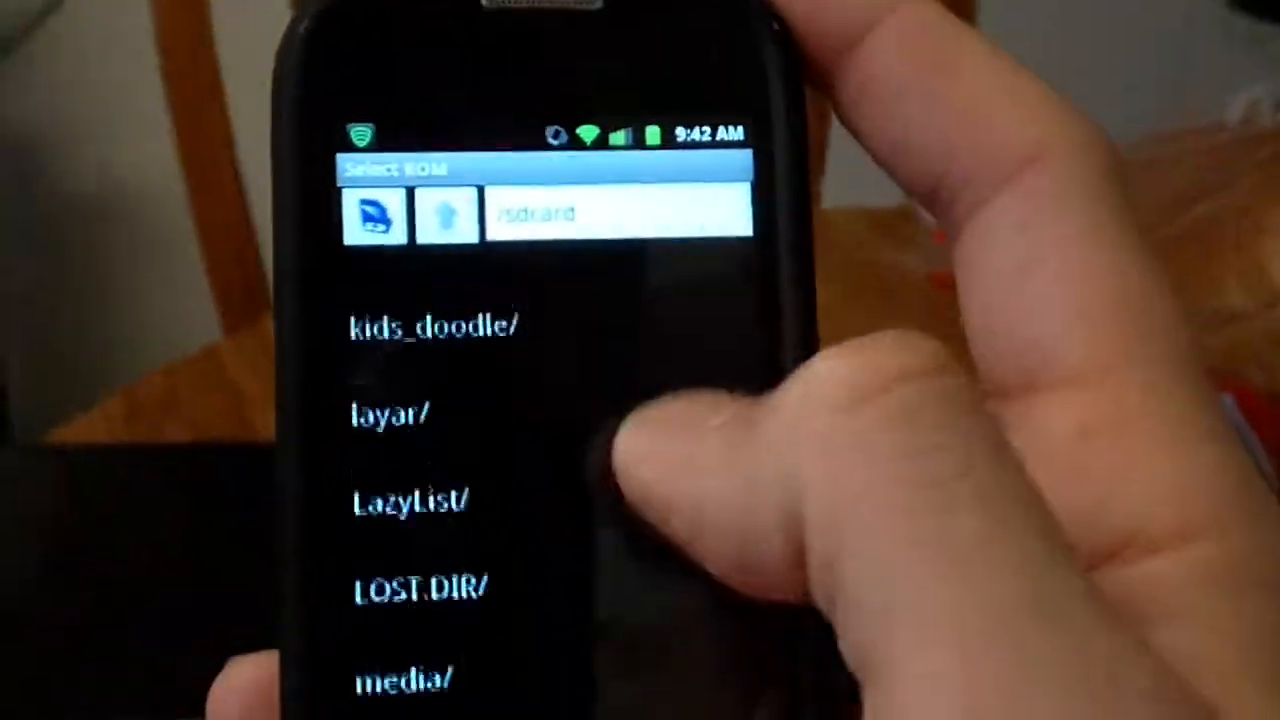
scroll("down", 3)
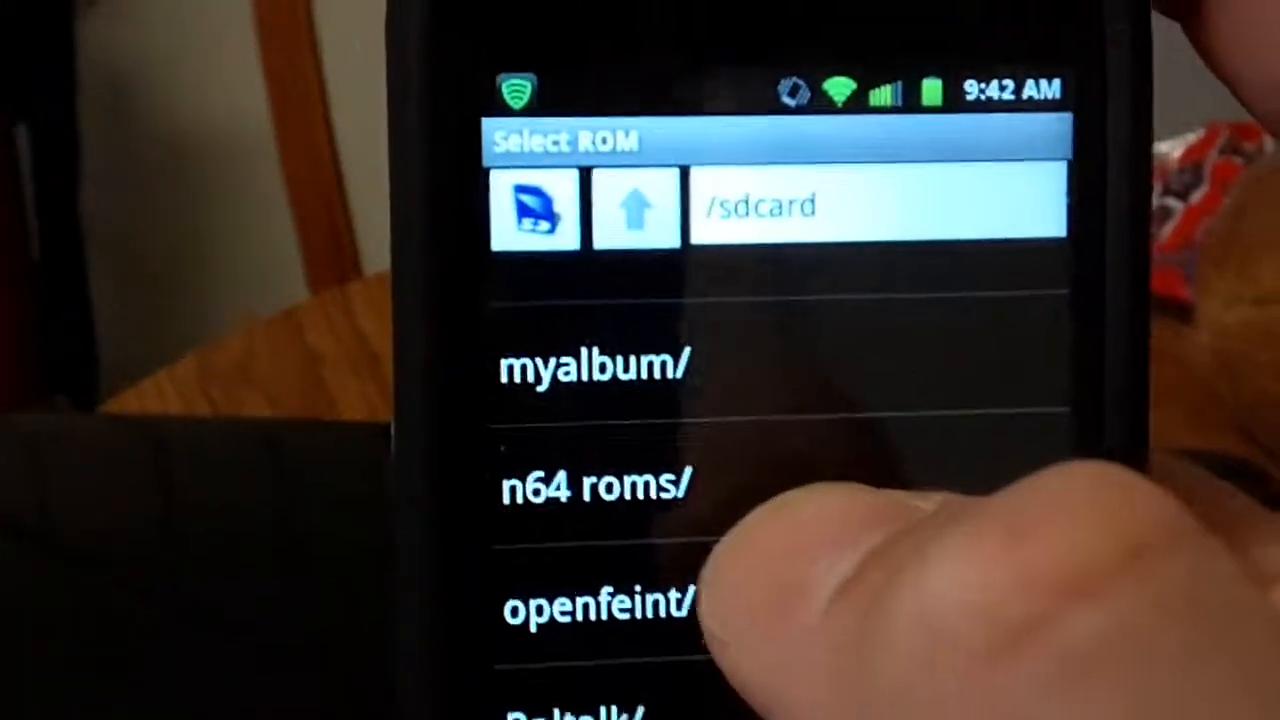
left_click(592, 488)
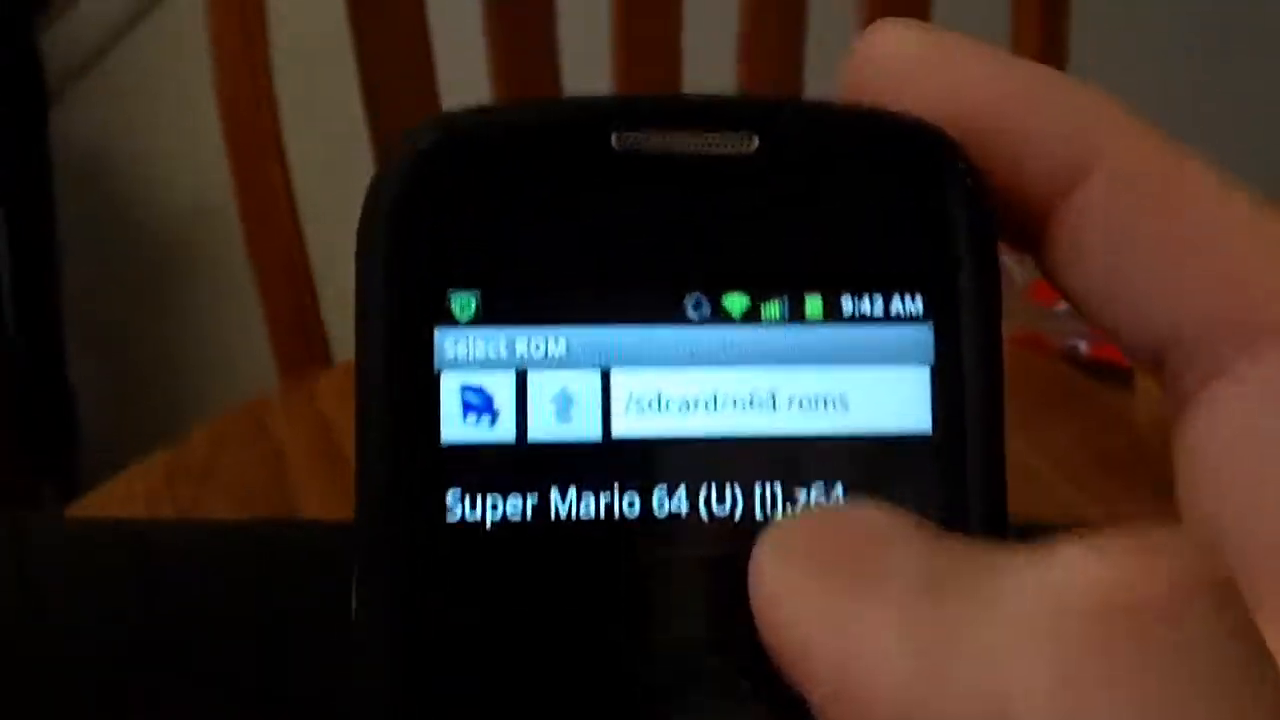
left_click(640, 500)
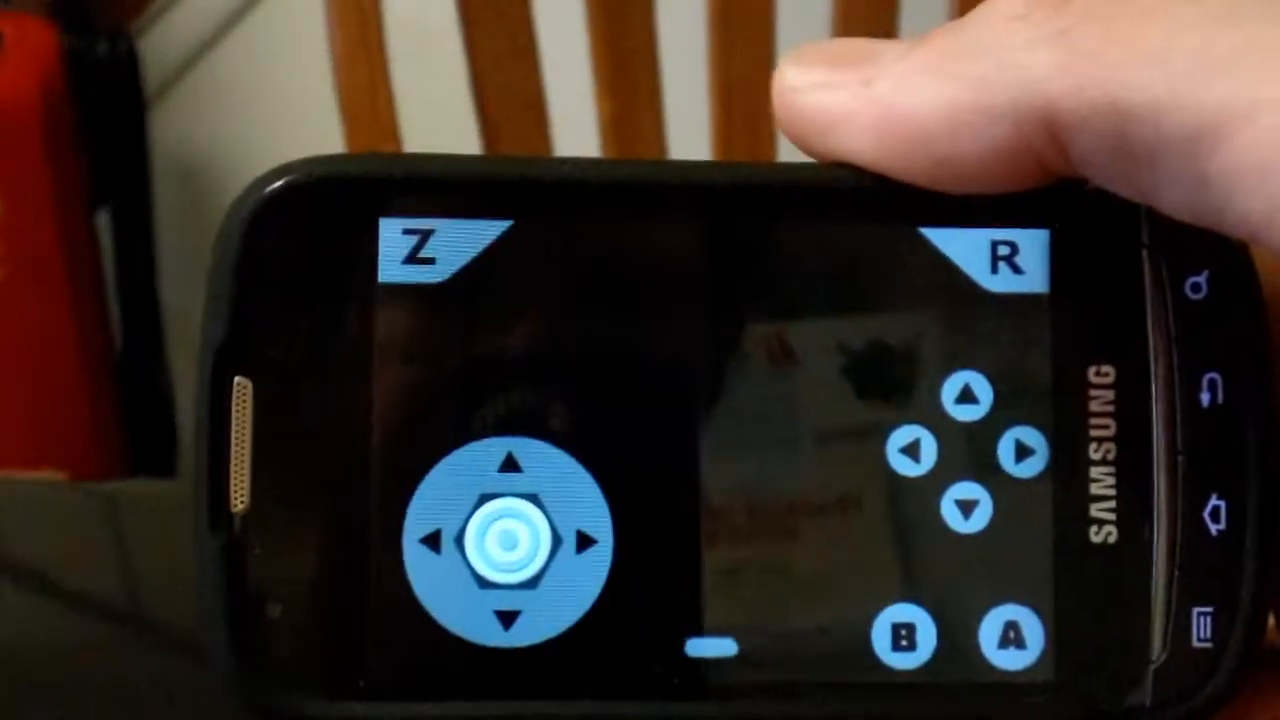